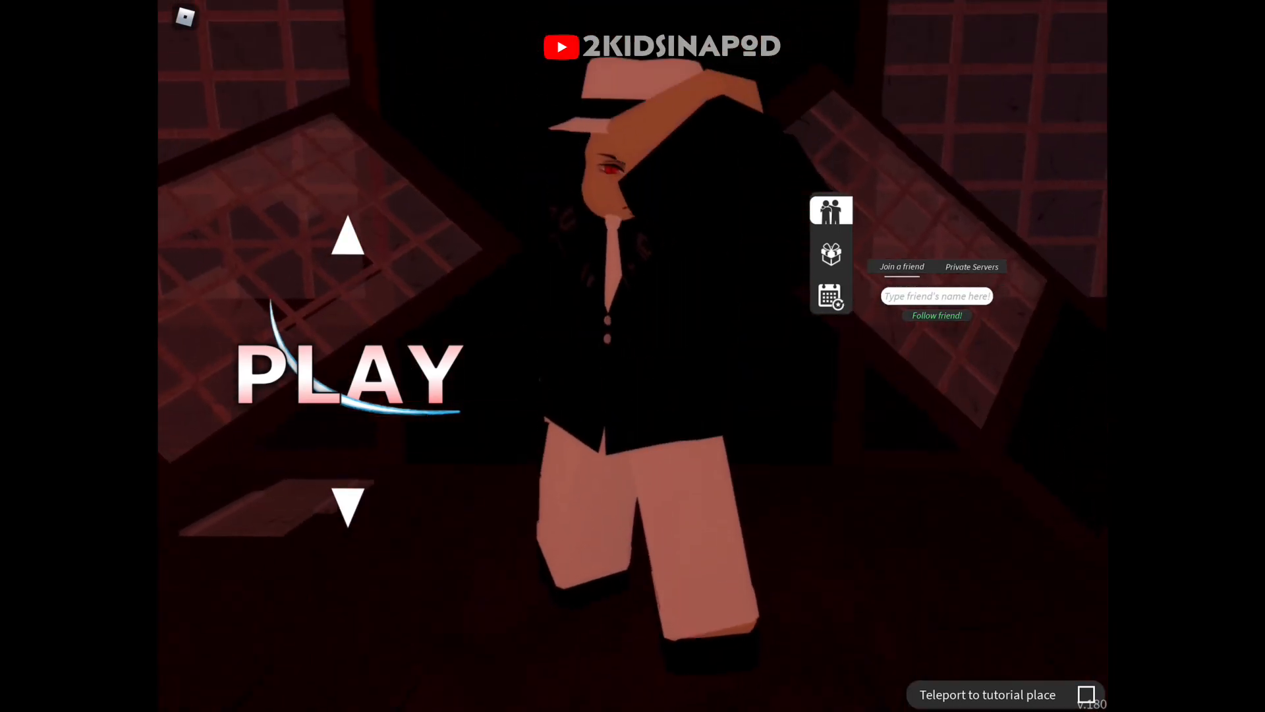
# Open the Codes panel from the gift icon in the side menu
pyautogui.click(830, 252)
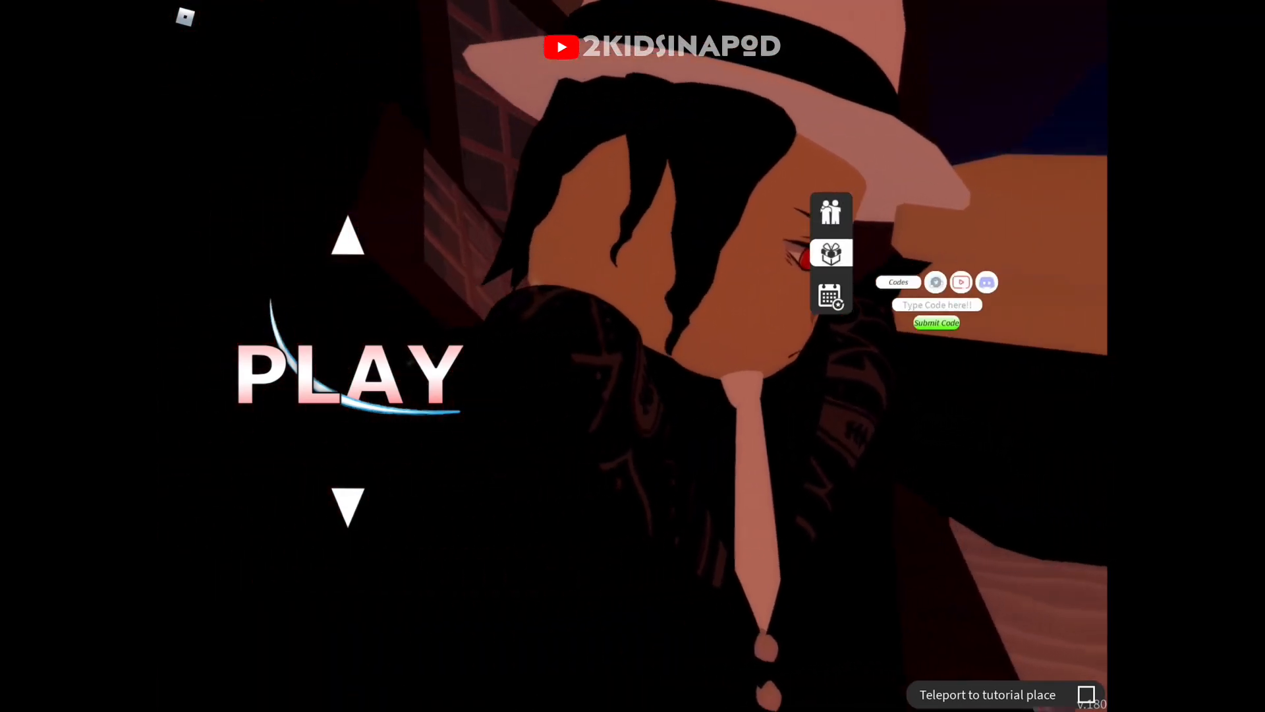
# Enter the code 'lastcode?lol' in the code box, removing the stray space
pyautogui.click(936, 305)
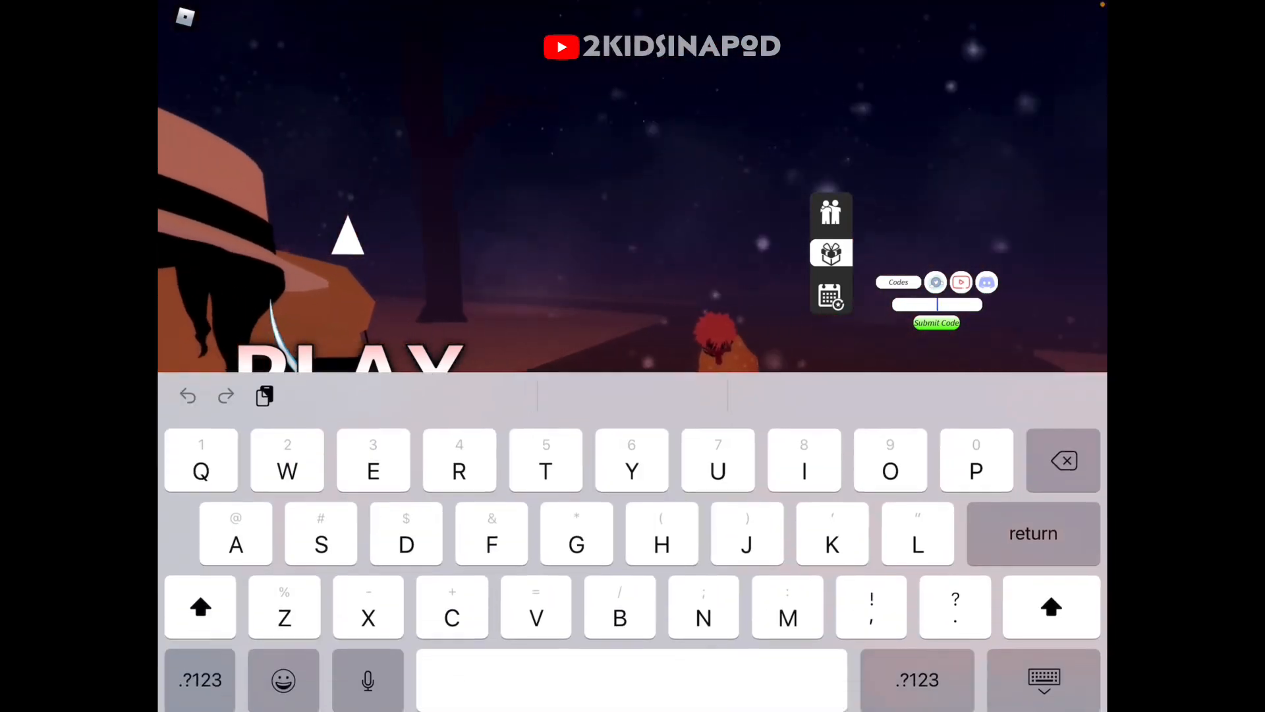
pyautogui.click(201, 607)
pyautogui.write('la')
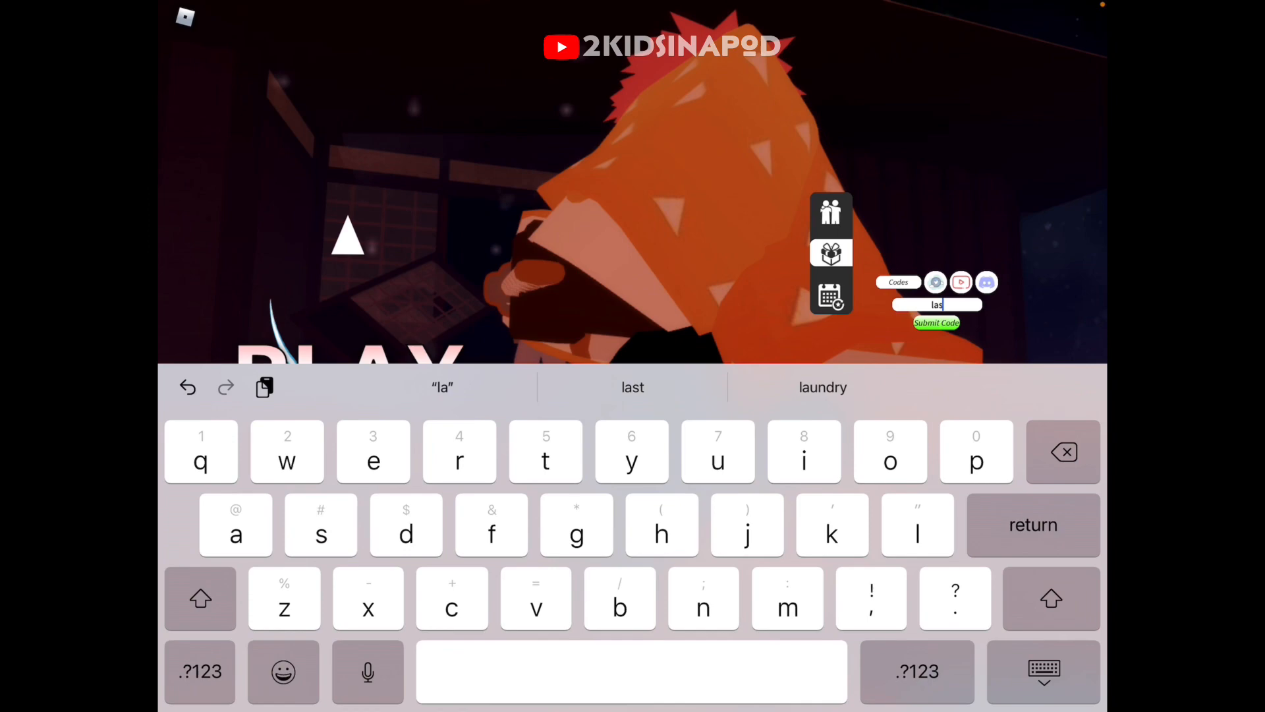
pyautogui.write('tcod')
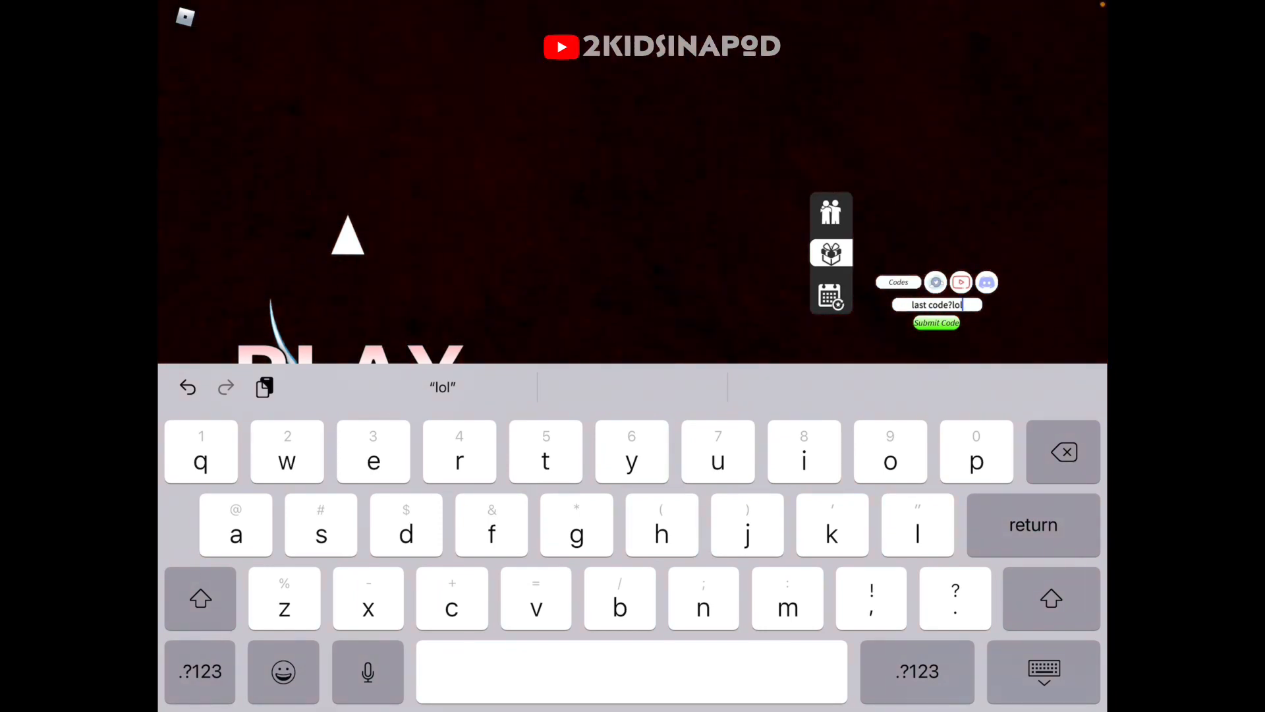
pyautogui.click(936, 323)
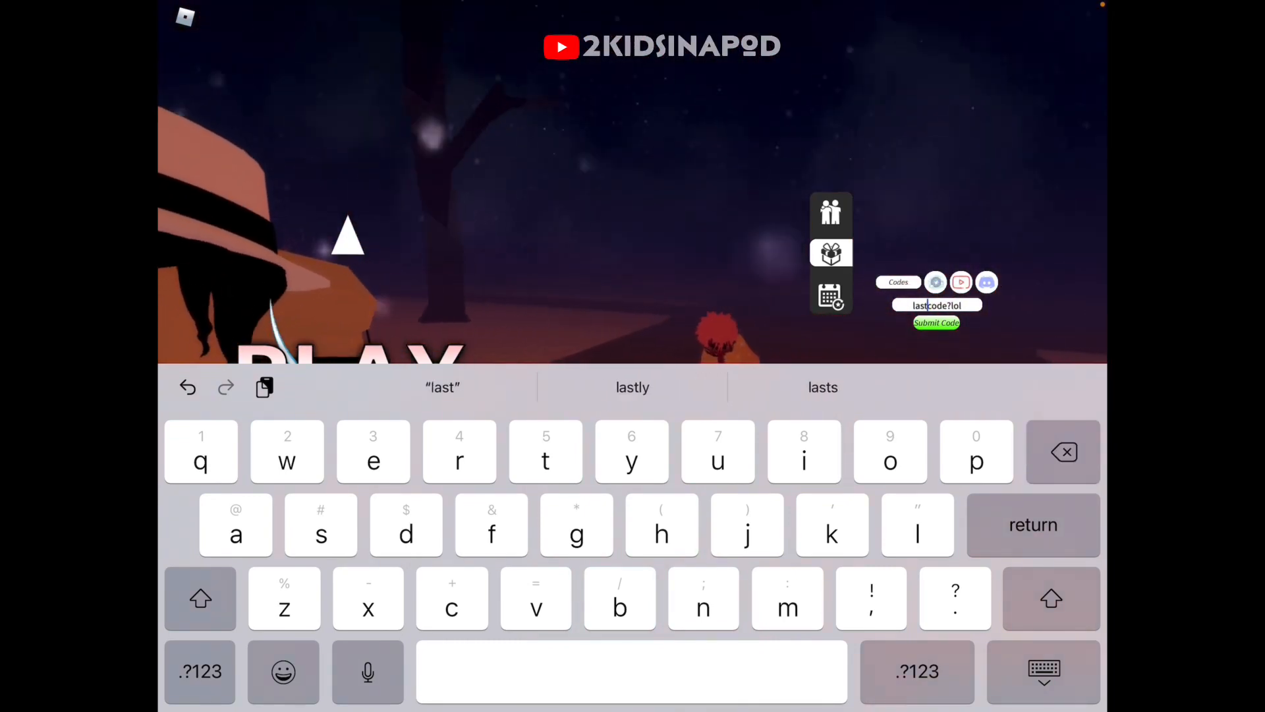
pyautogui.click(1043, 671)
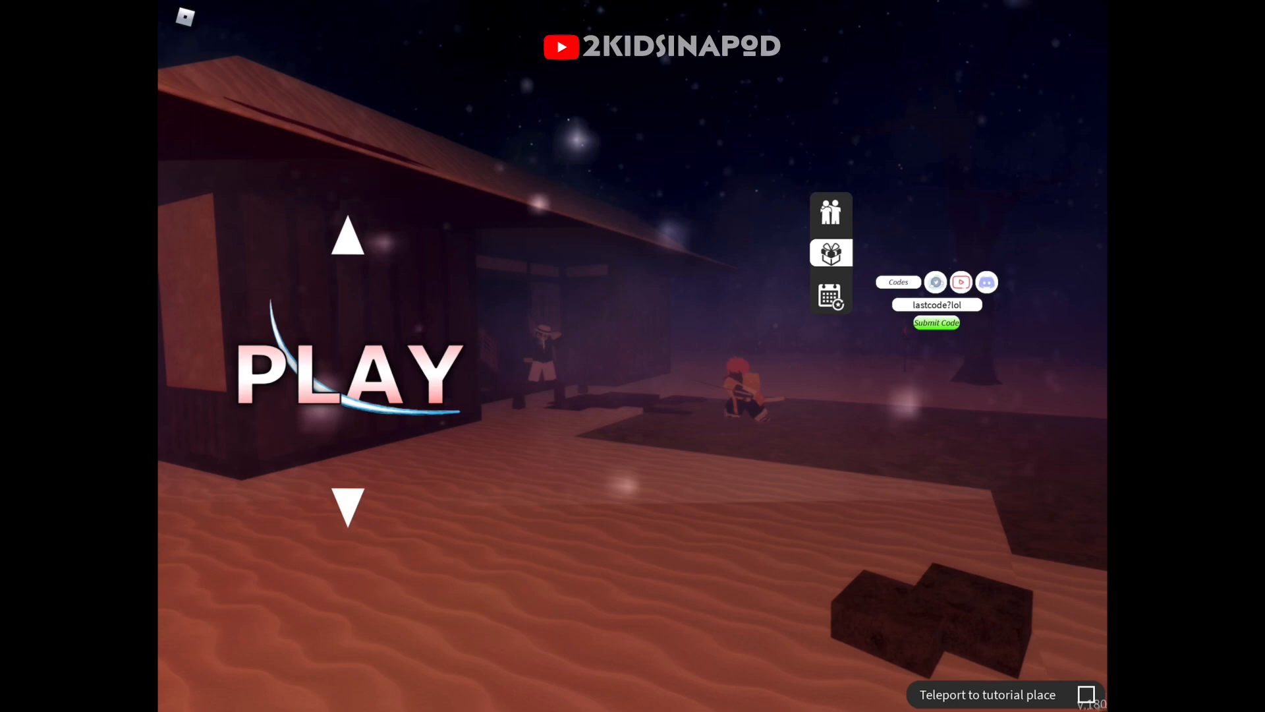
pyautogui.click(936, 322)
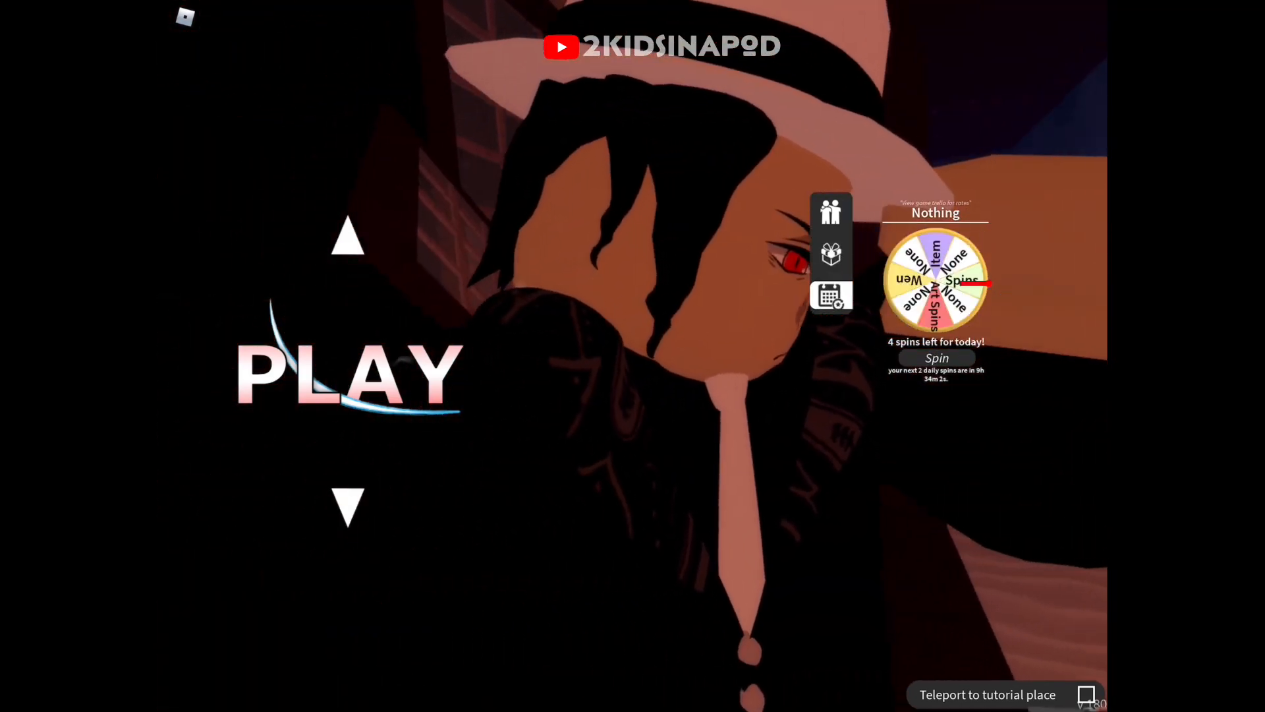
# Spin the daily wheel four times until zero spins remain
pyautogui.click(935, 357)
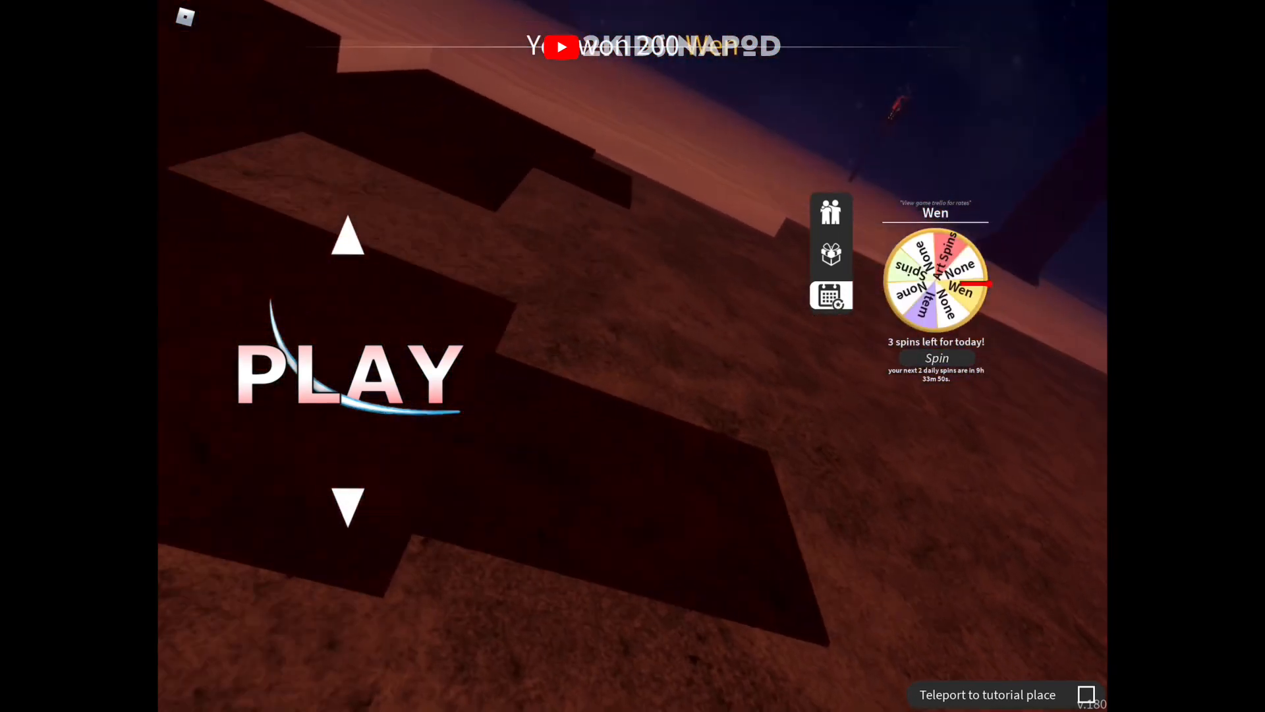
pyautogui.click(935, 357)
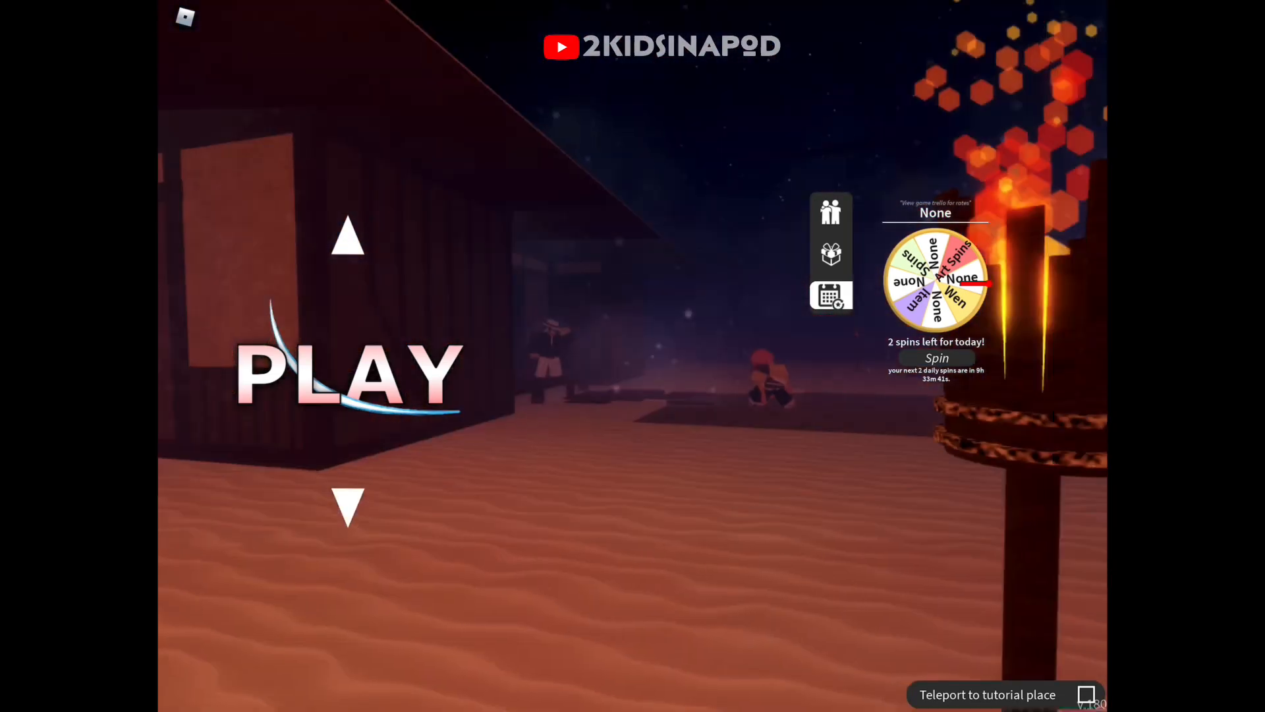
pyautogui.click(935, 357)
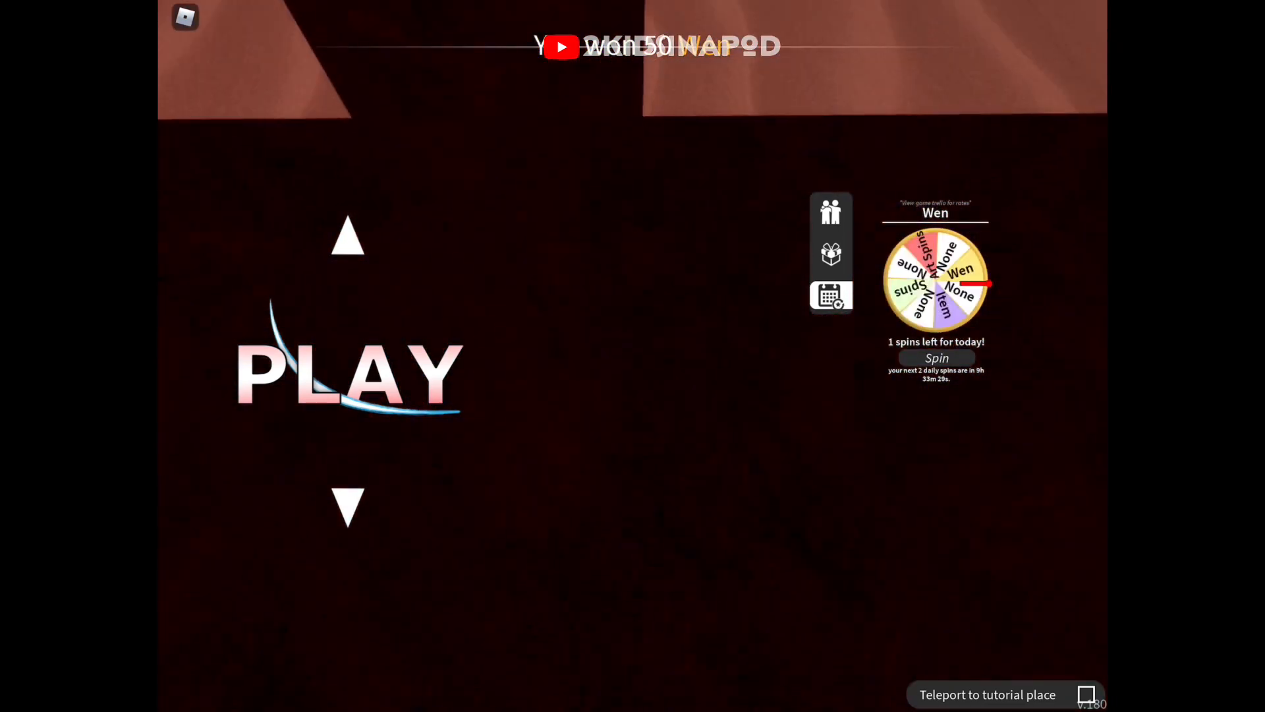
pyautogui.click(935, 357)
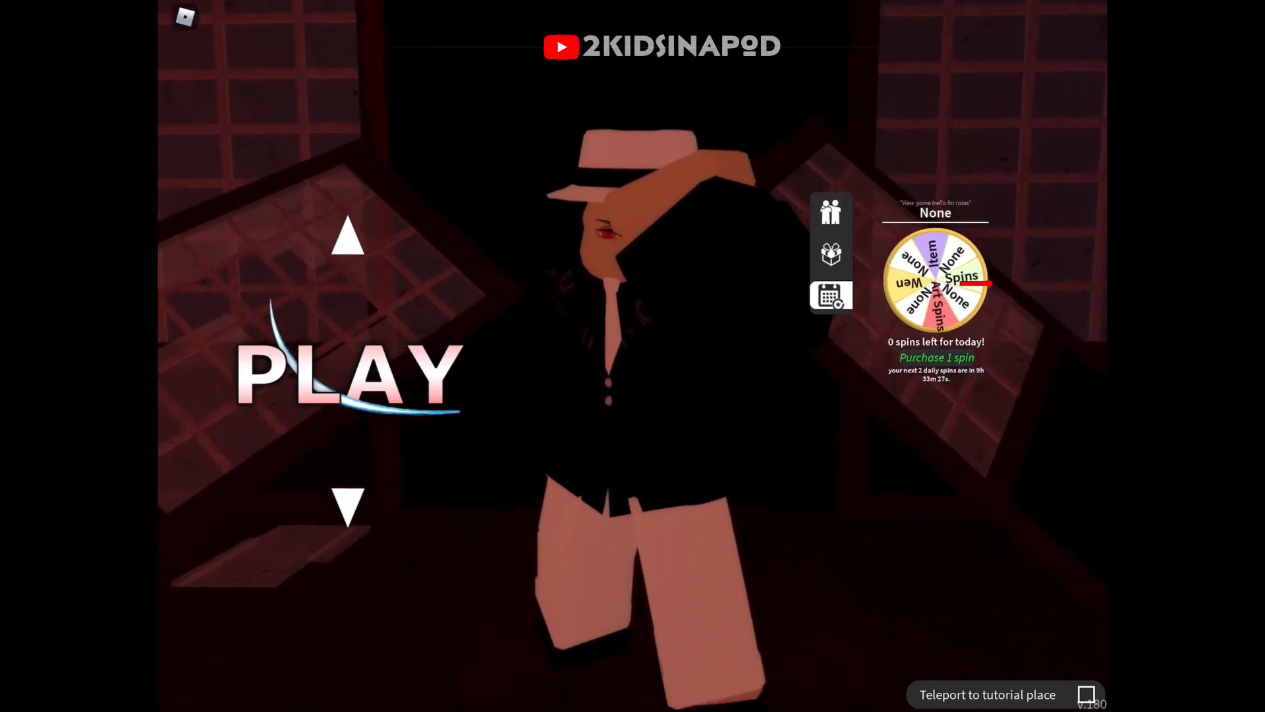